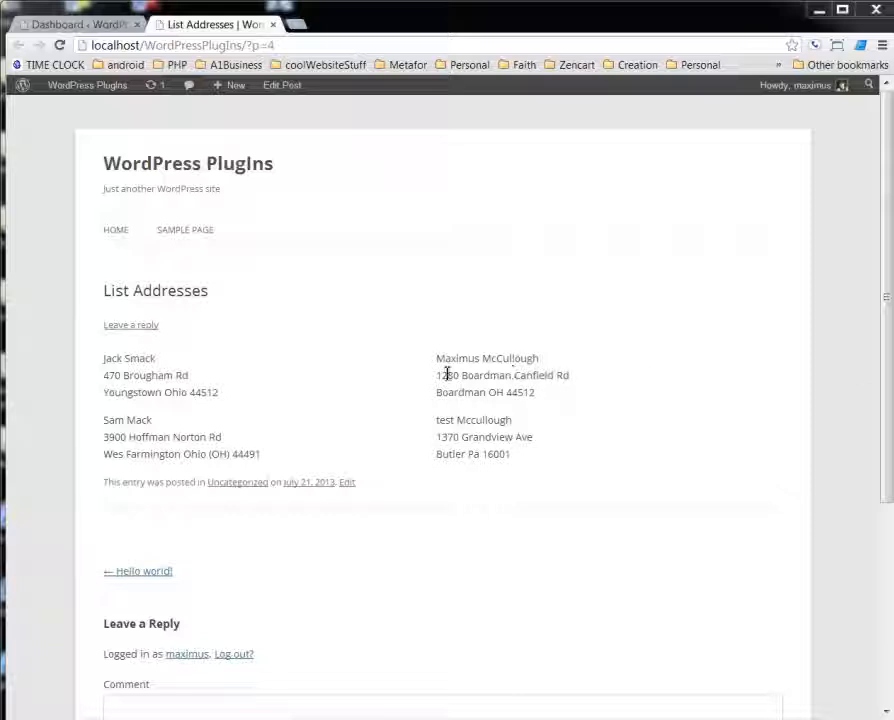
- Preview printing the address list, then return to the WordPress admin dashboard
key(ctrl+p)
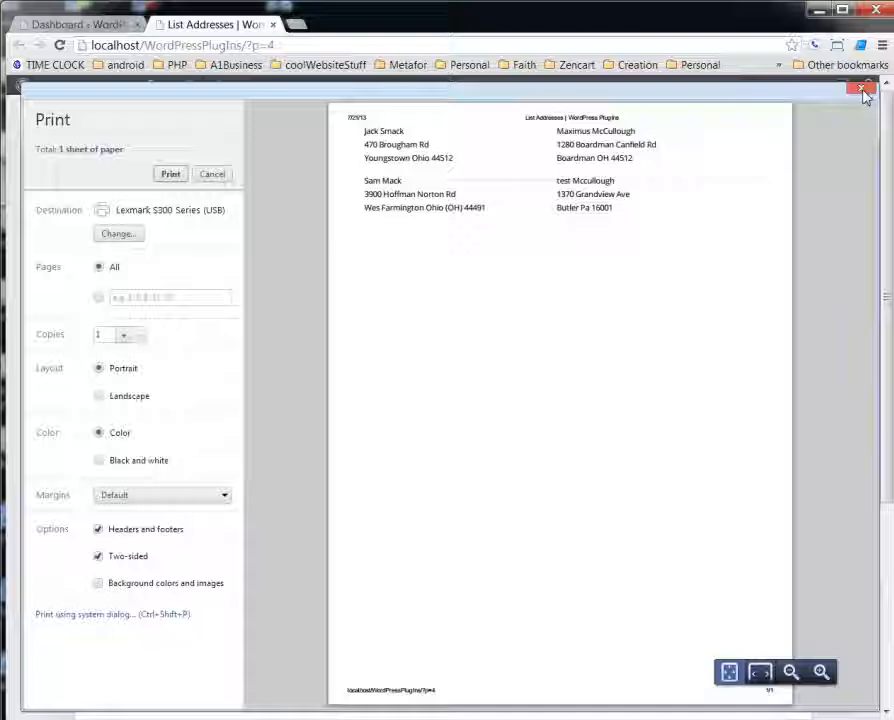
click(860, 89)
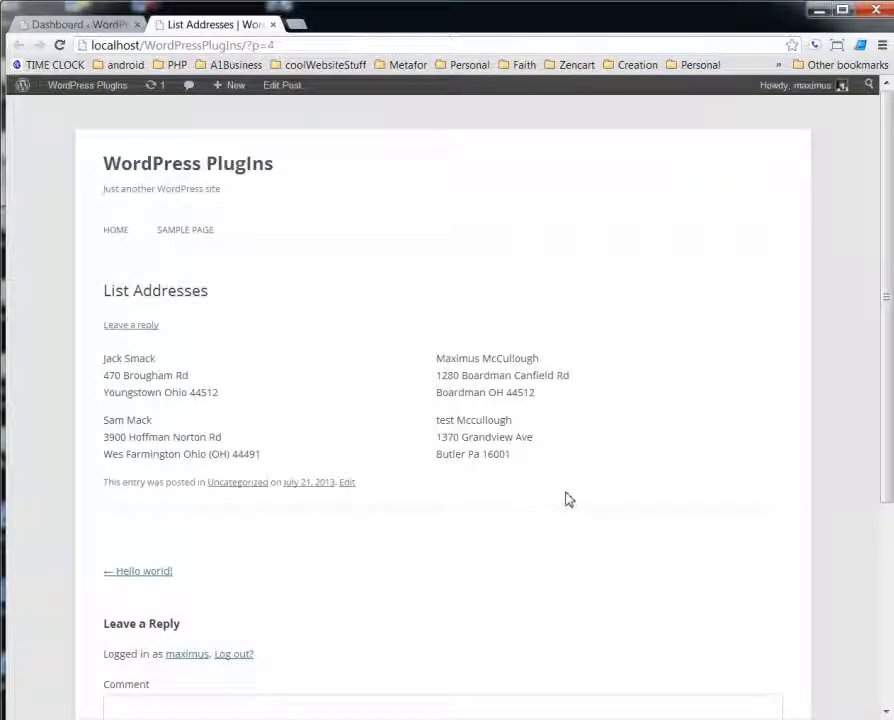
mouse_move(548, 358)
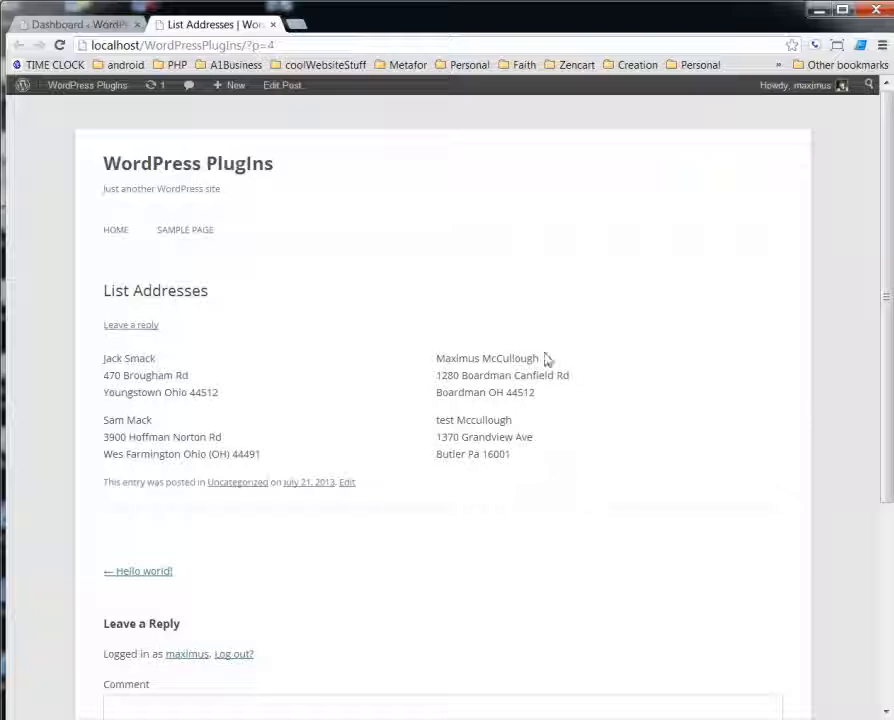
mouse_move(597, 385)
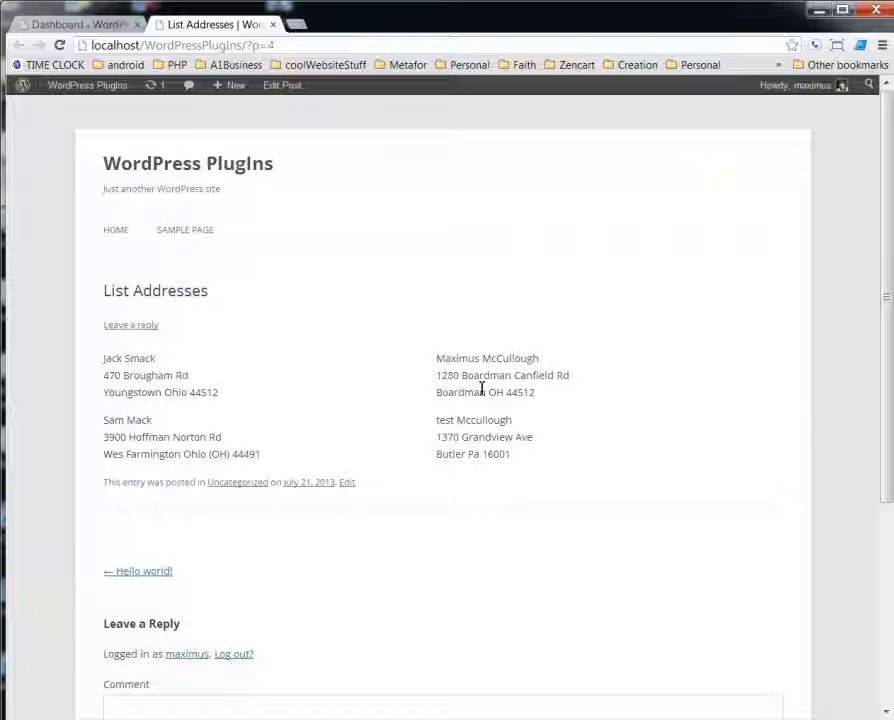
click(87, 84)
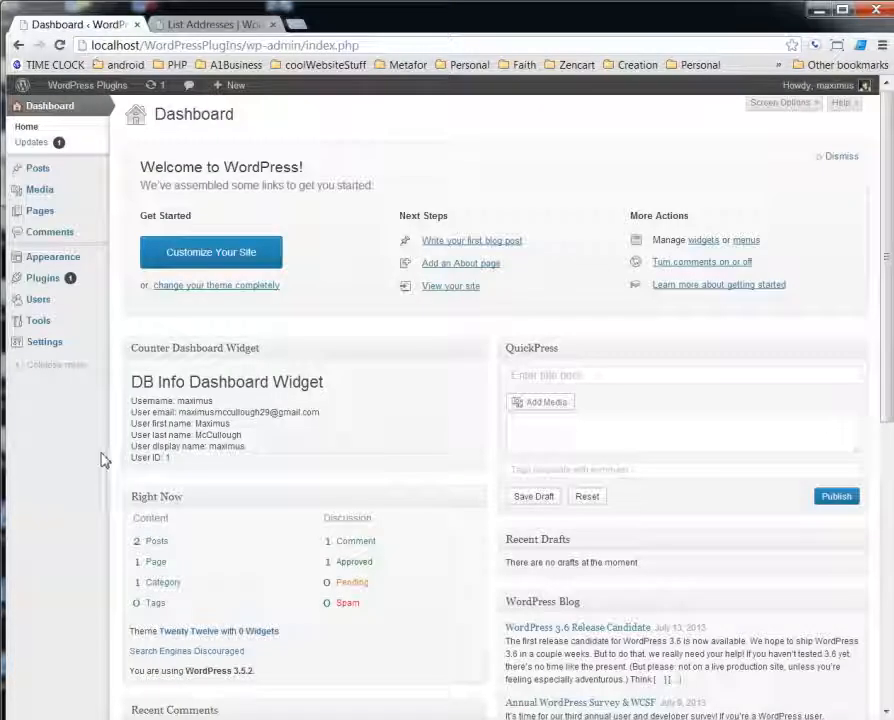
mouse_move(38, 298)
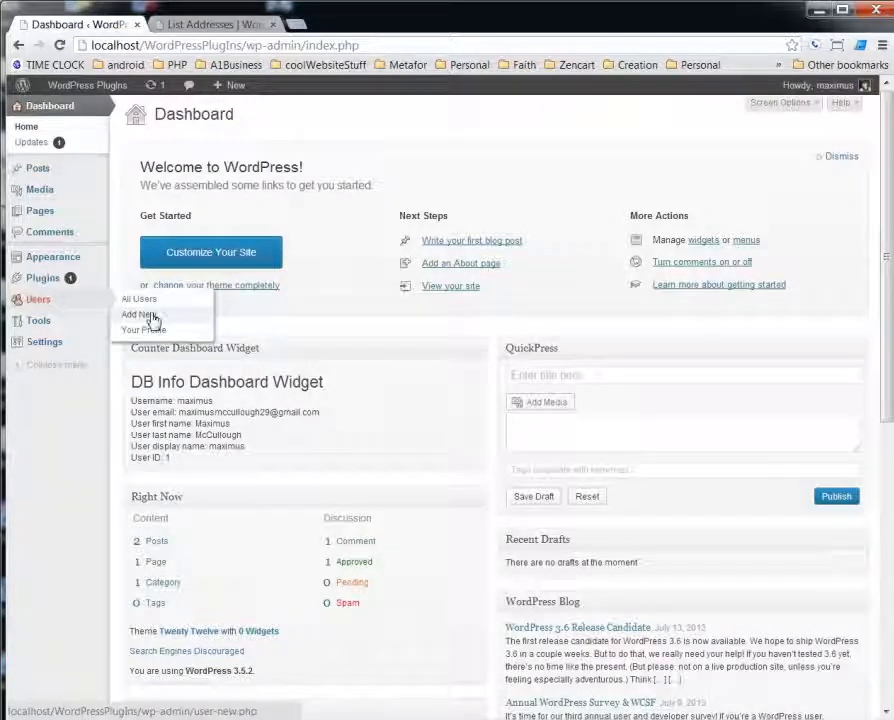
click(139, 314)
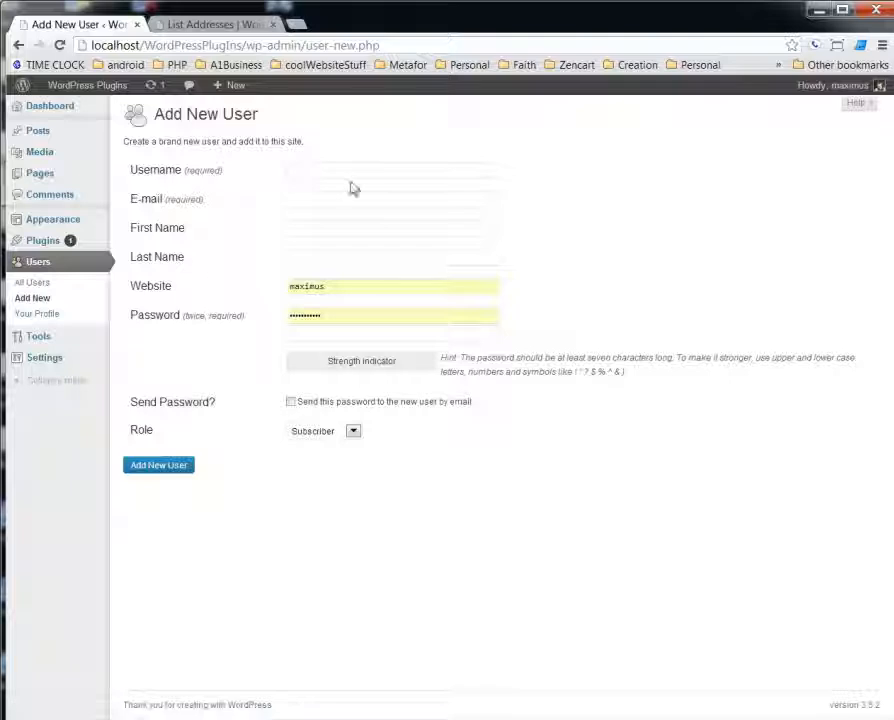
text(s)
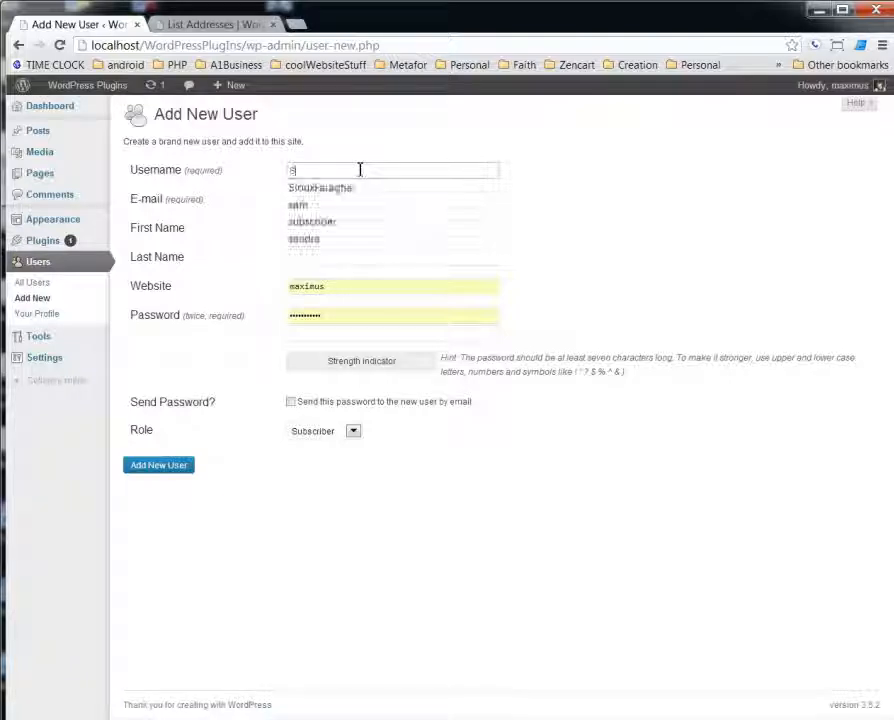
text(ally)
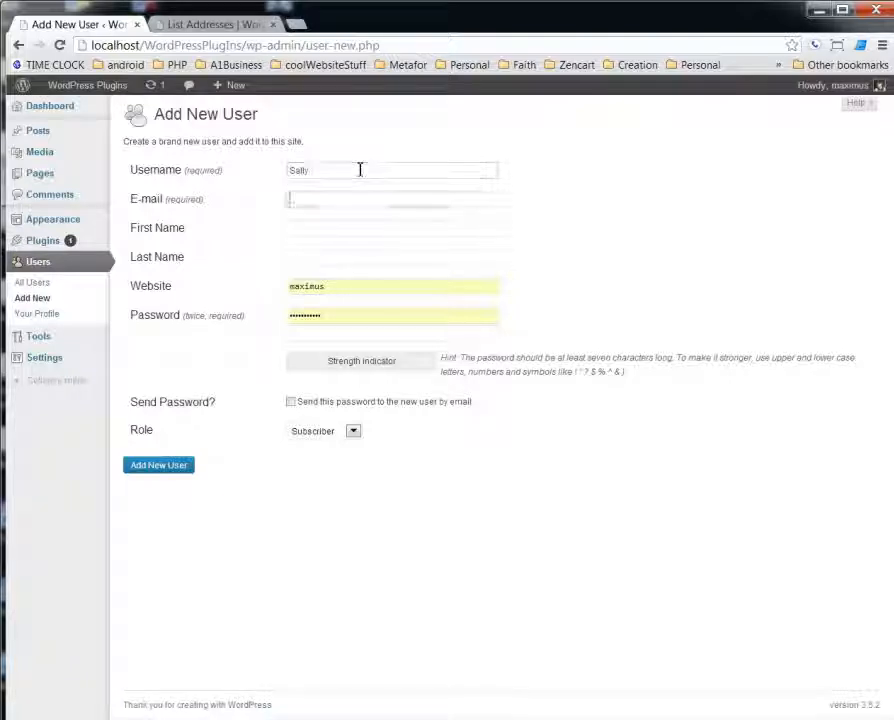
text(sali)
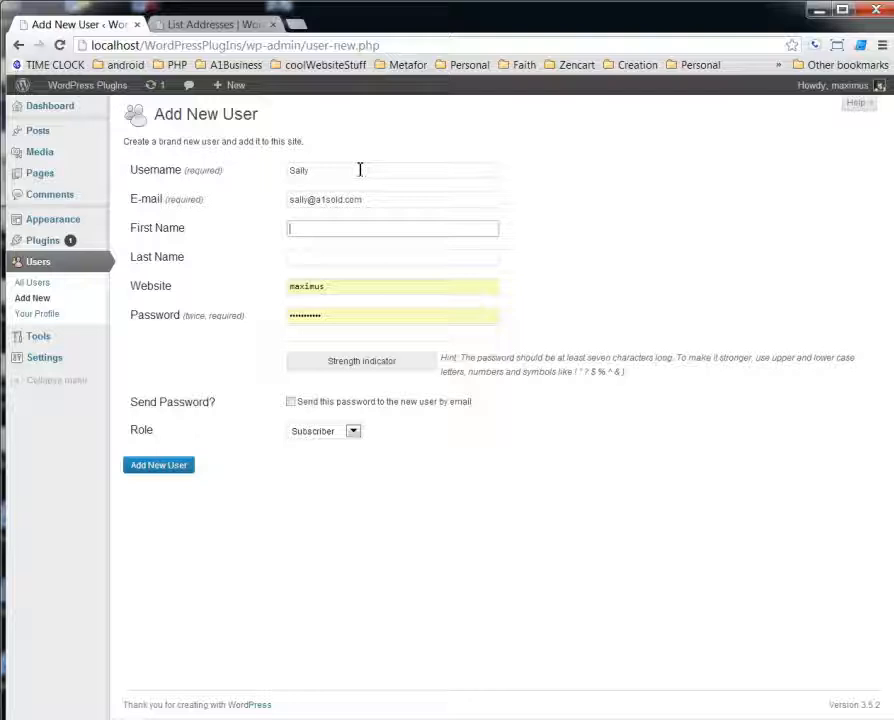
text(Sally)
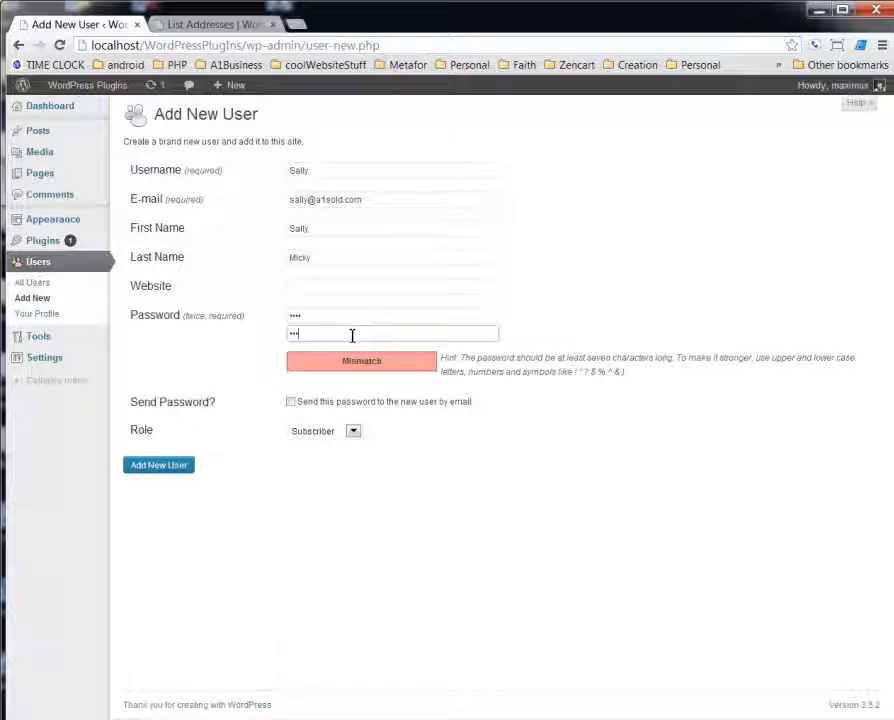
mouse_move(38, 336)
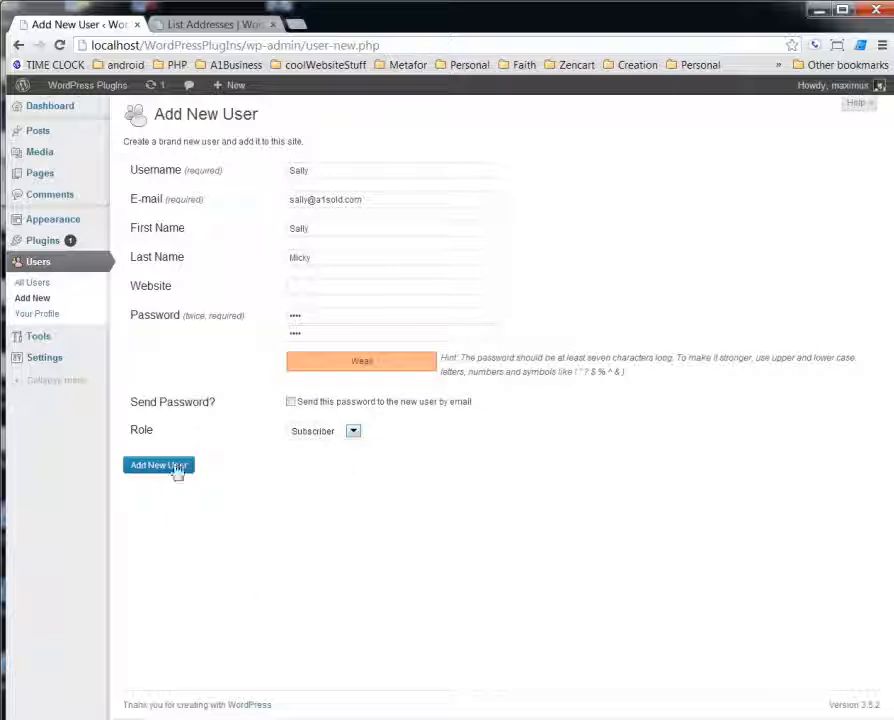
click(158, 465)
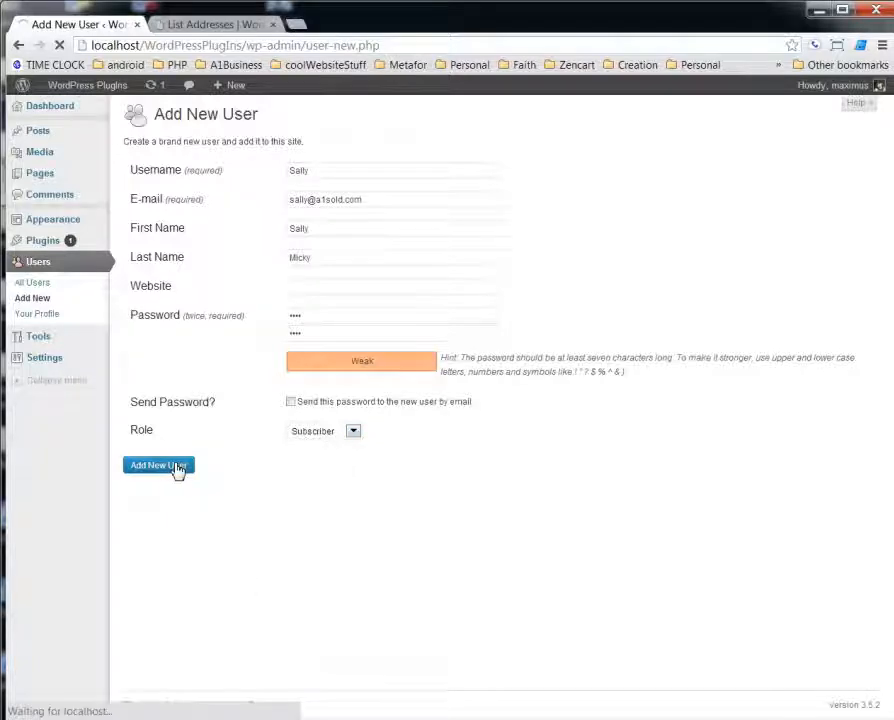
click(158, 465)
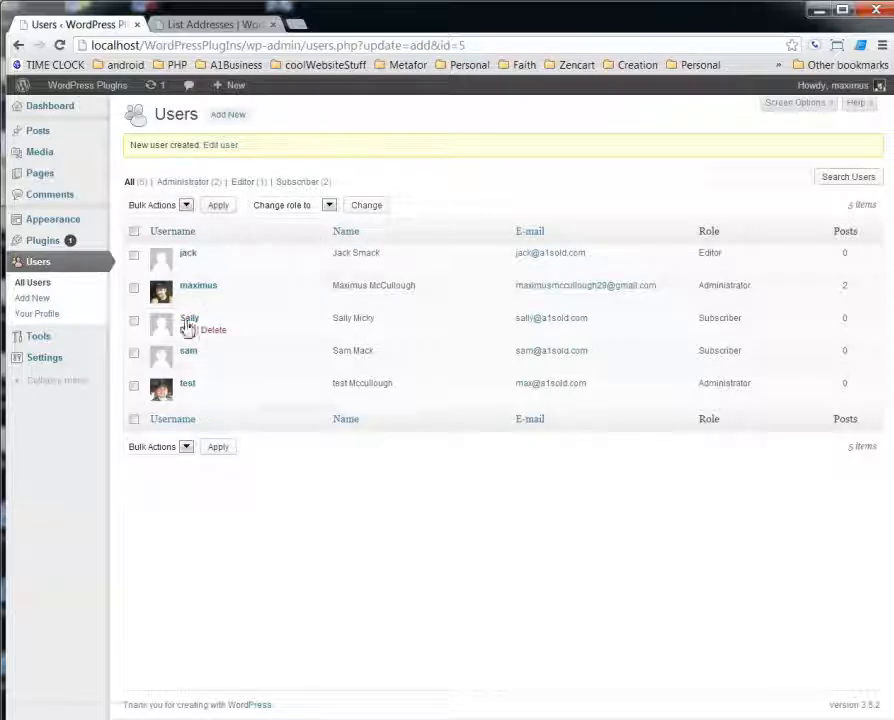
click(189, 318)
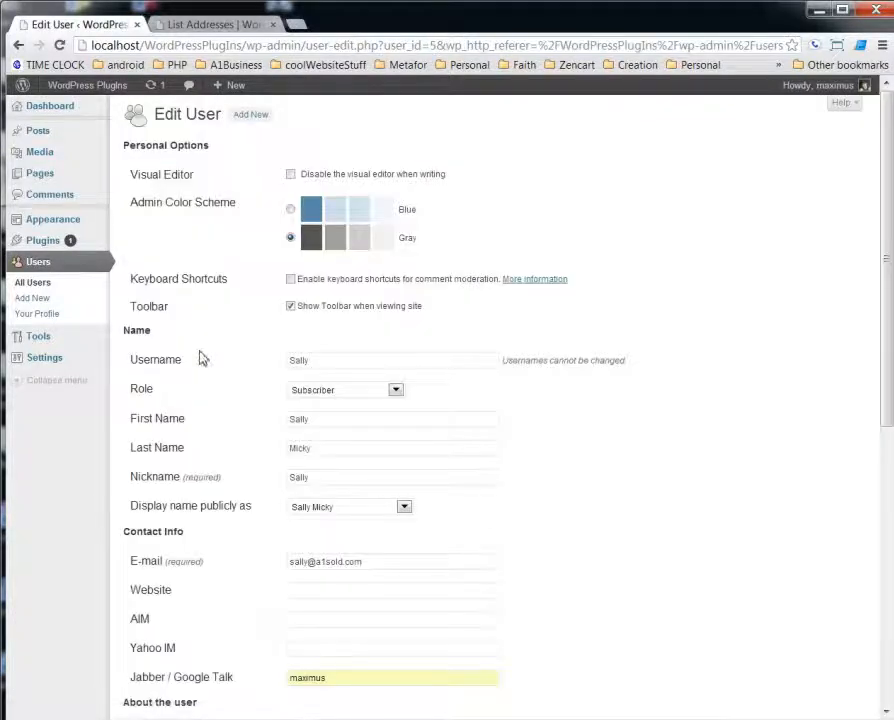
scroll(down, 3)
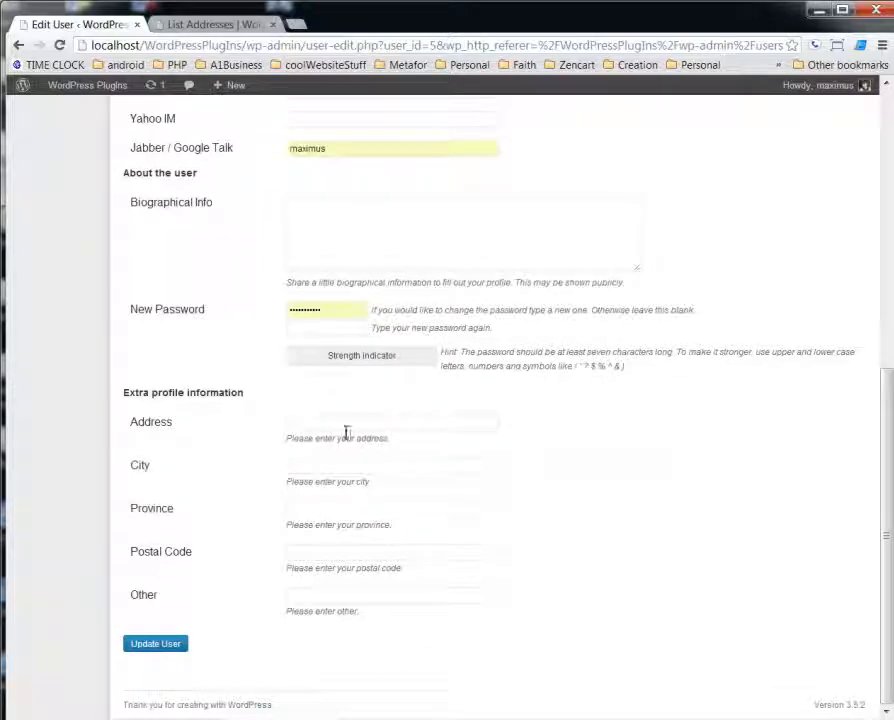
click(392, 421)
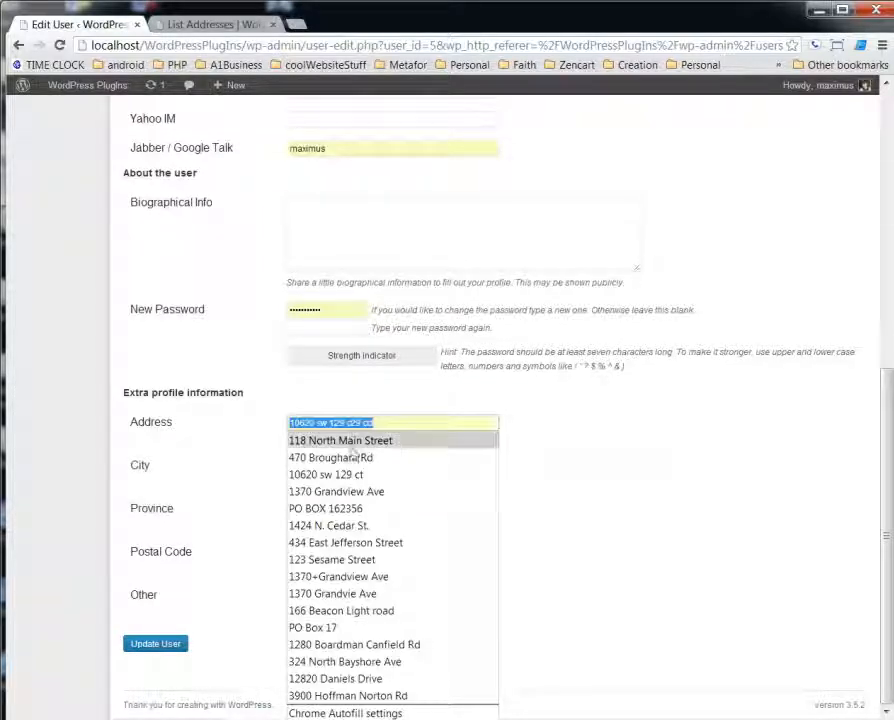
click(327, 474)
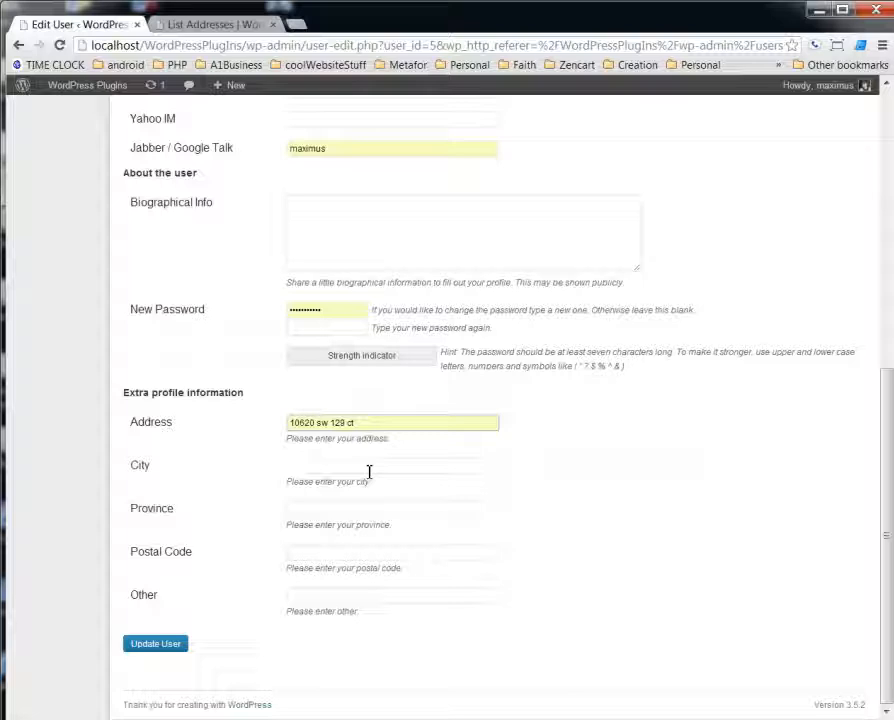
text(Butler)
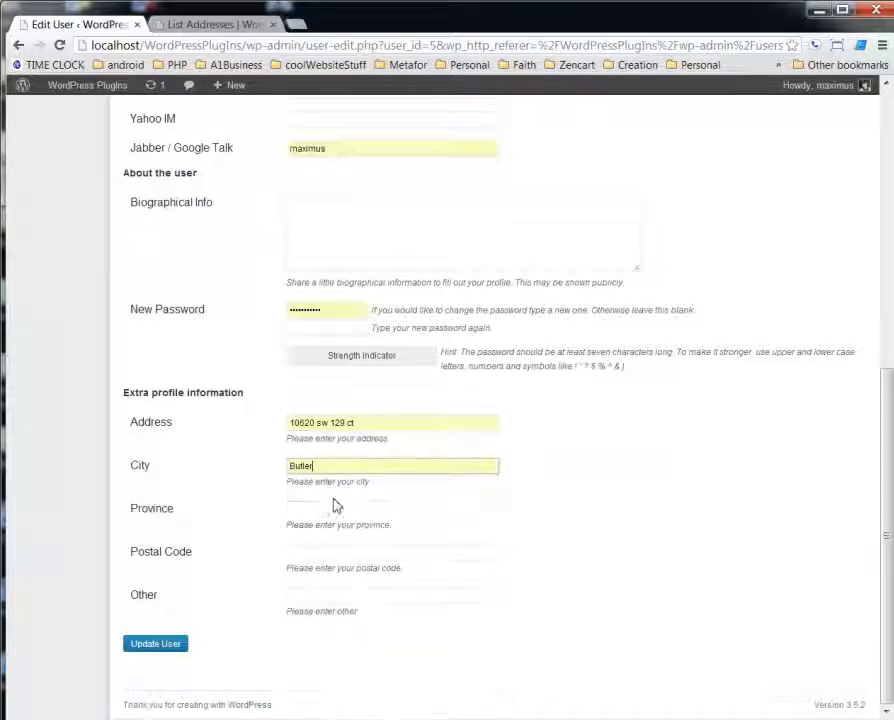
text(Pa)
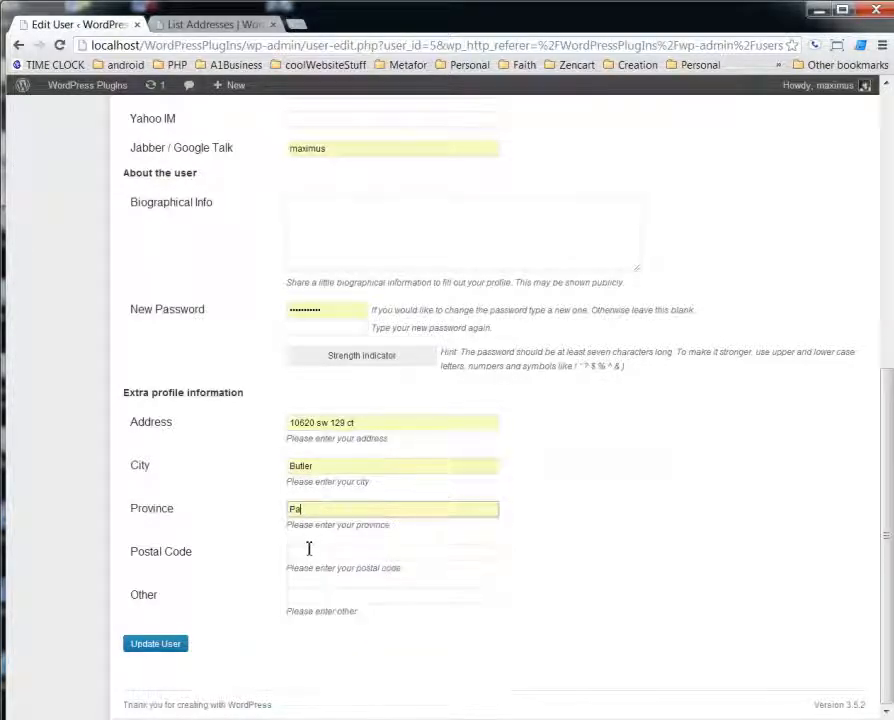
text(33186)
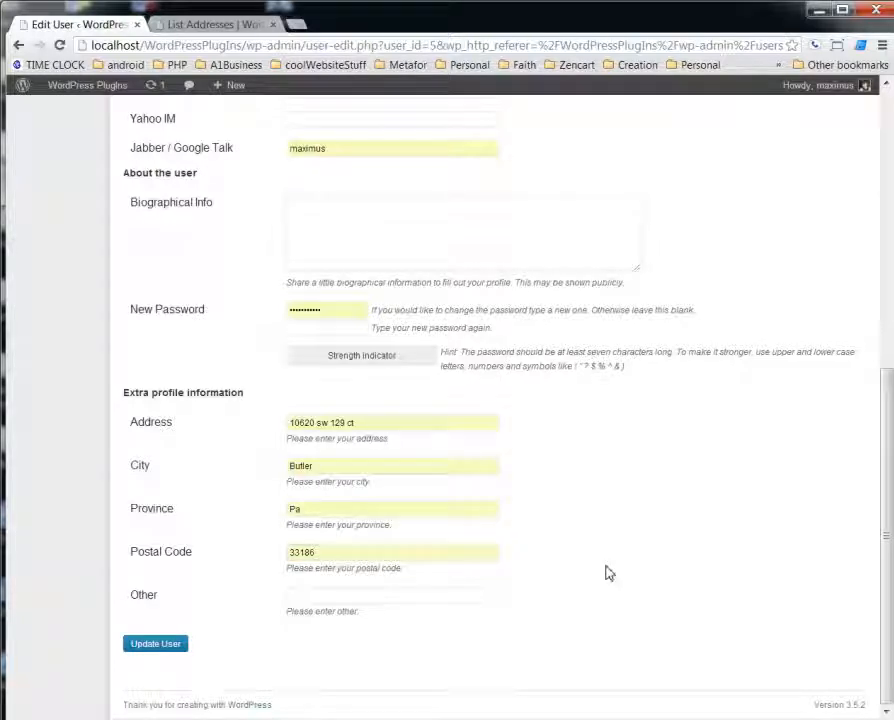
mouse_move(662, 550)
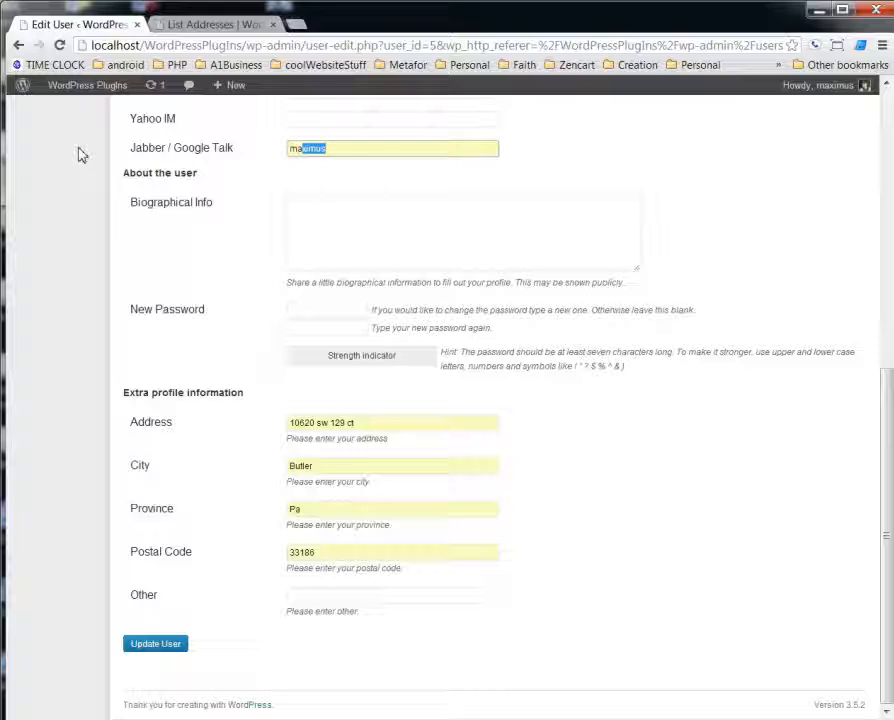
click(155, 643)
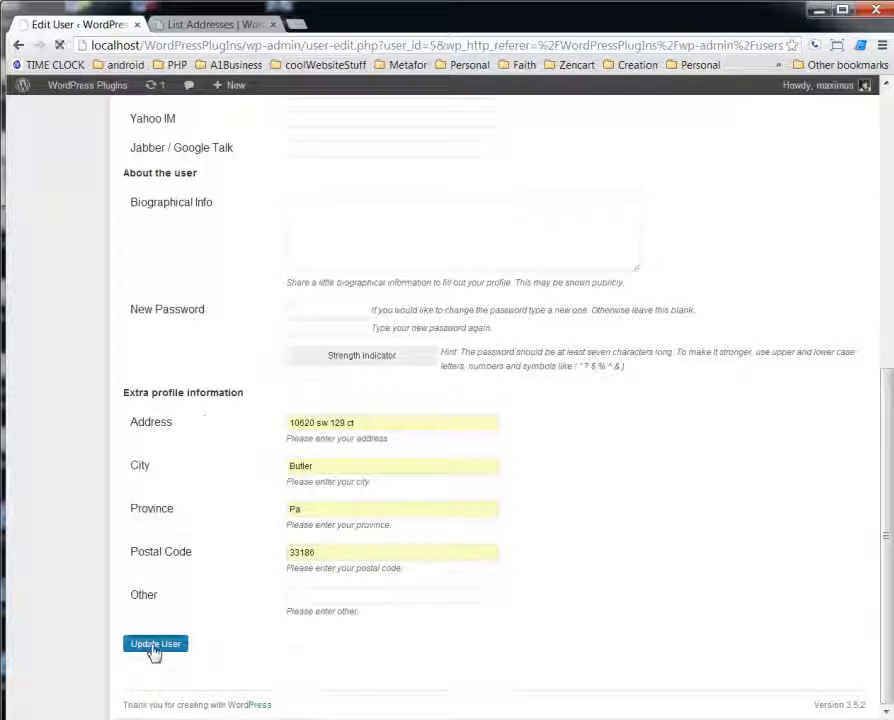
click(155, 643)
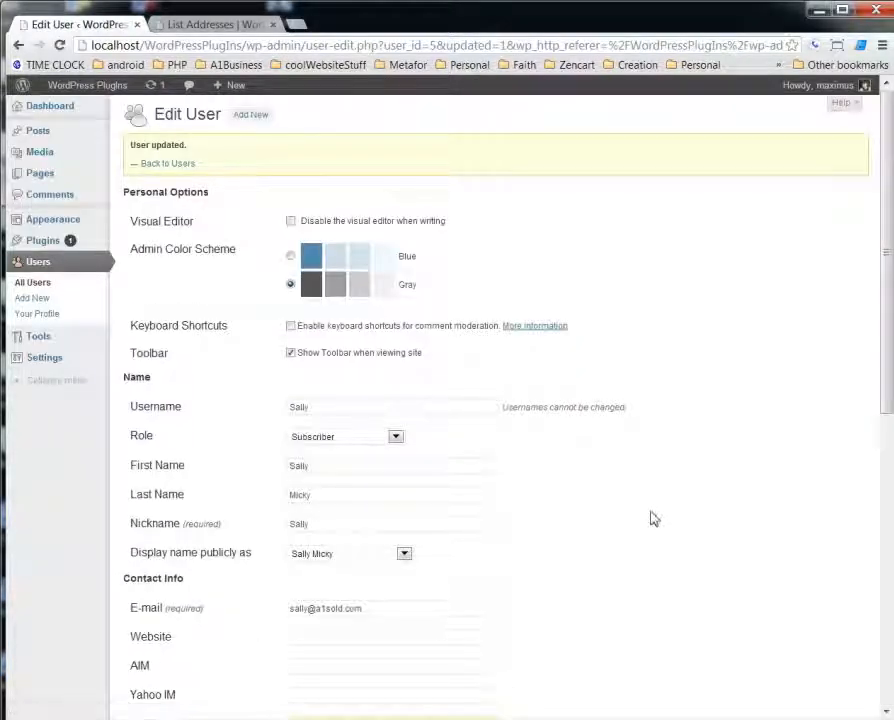
mouse_move(590, 460)
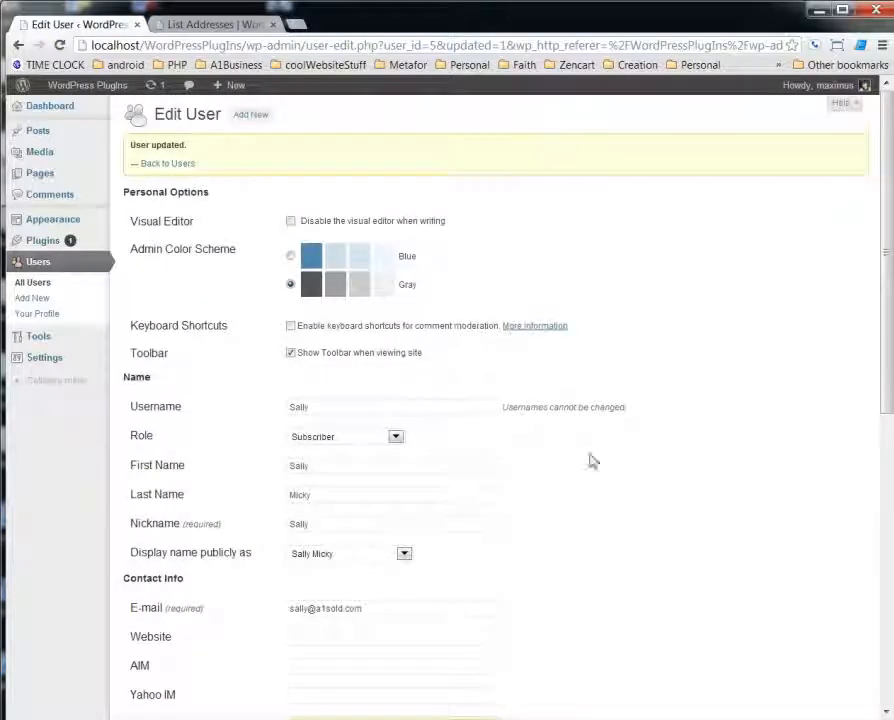
click(210, 24)
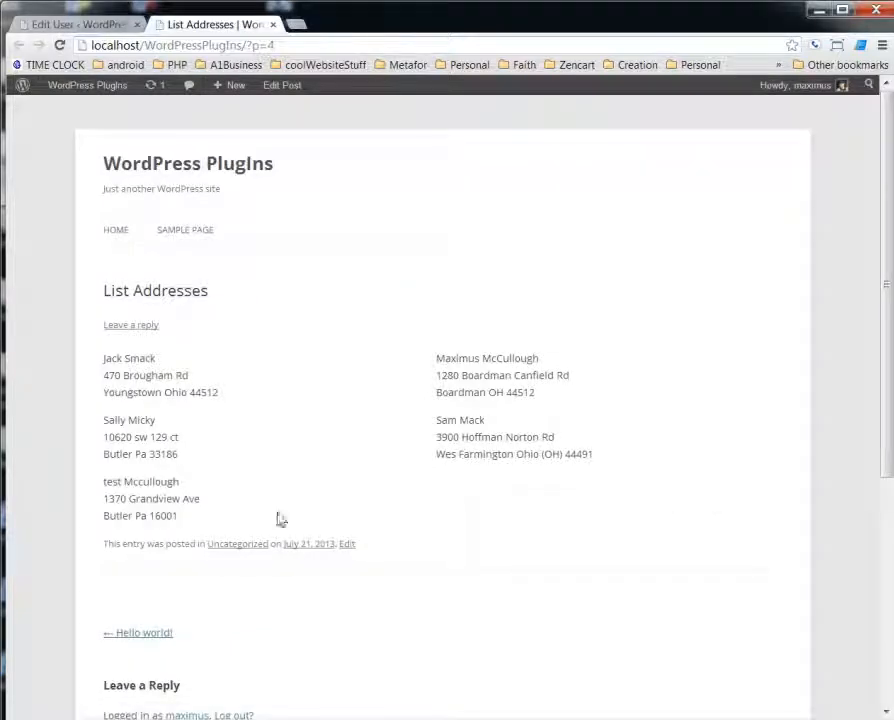
drag(103, 419, 178, 454)
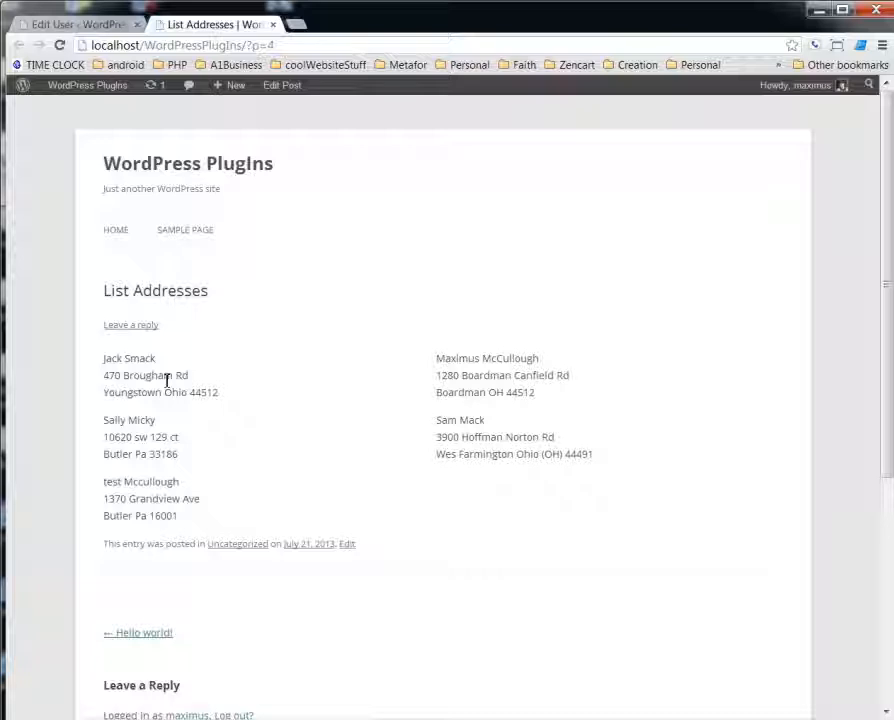
mouse_move(610, 394)
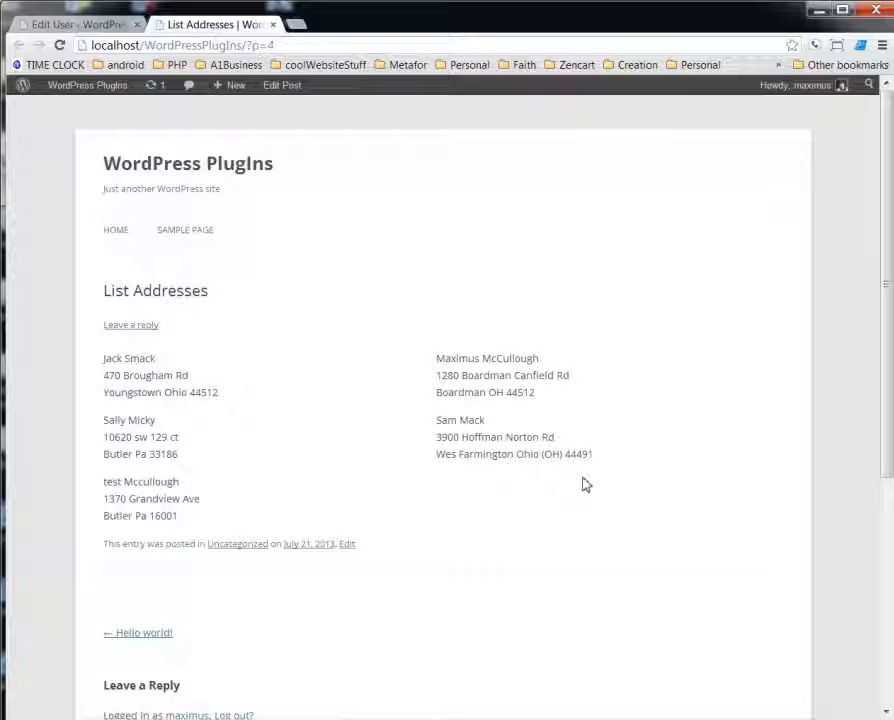
mouse_move(593, 470)
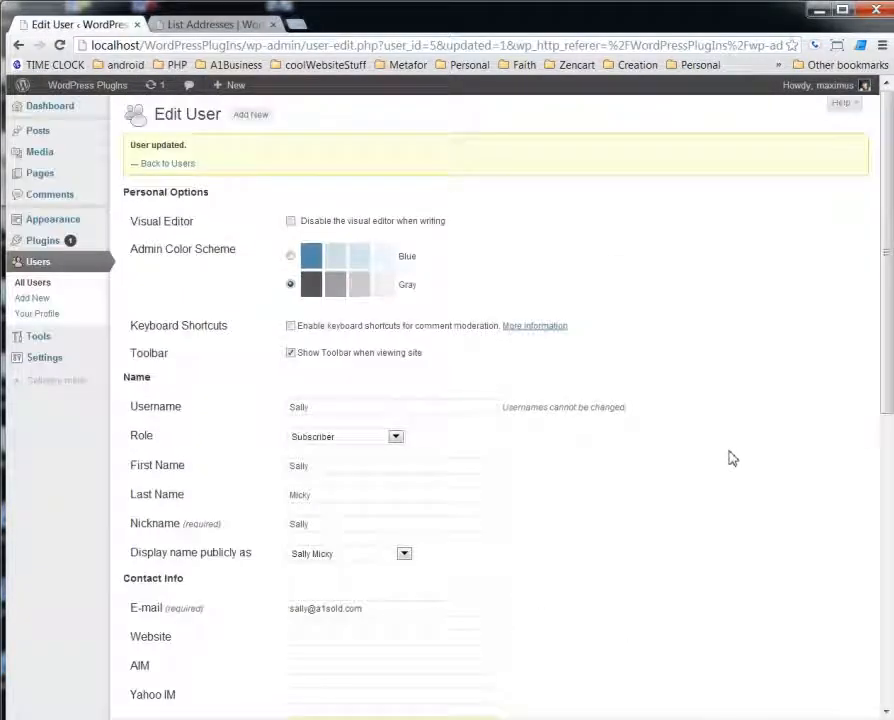
- Open the List Addresses post in the editor, showing its [listaddresses] shortcode content
click(210, 24)
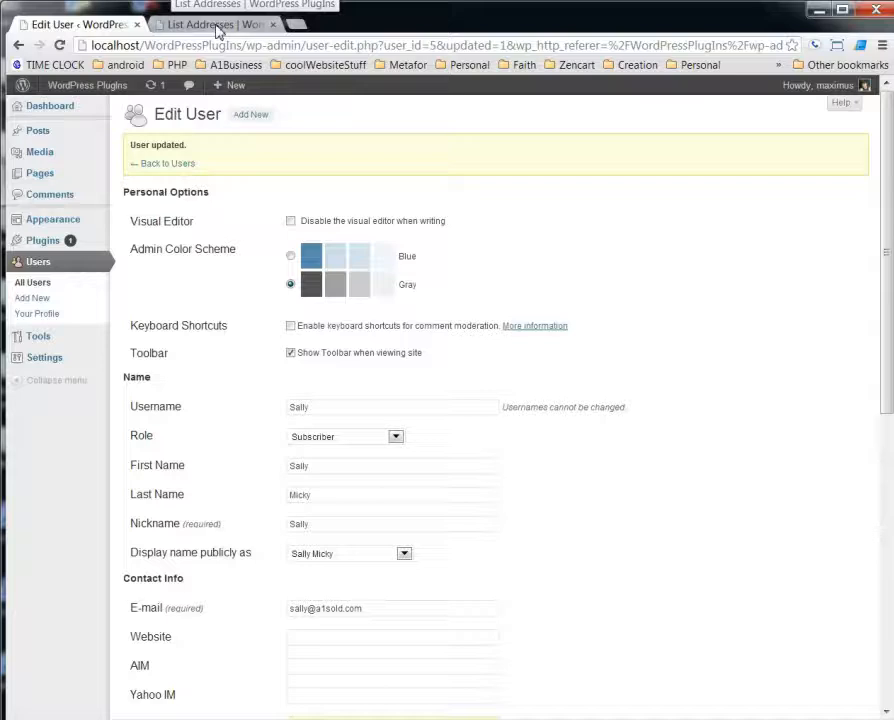
click(205, 24)
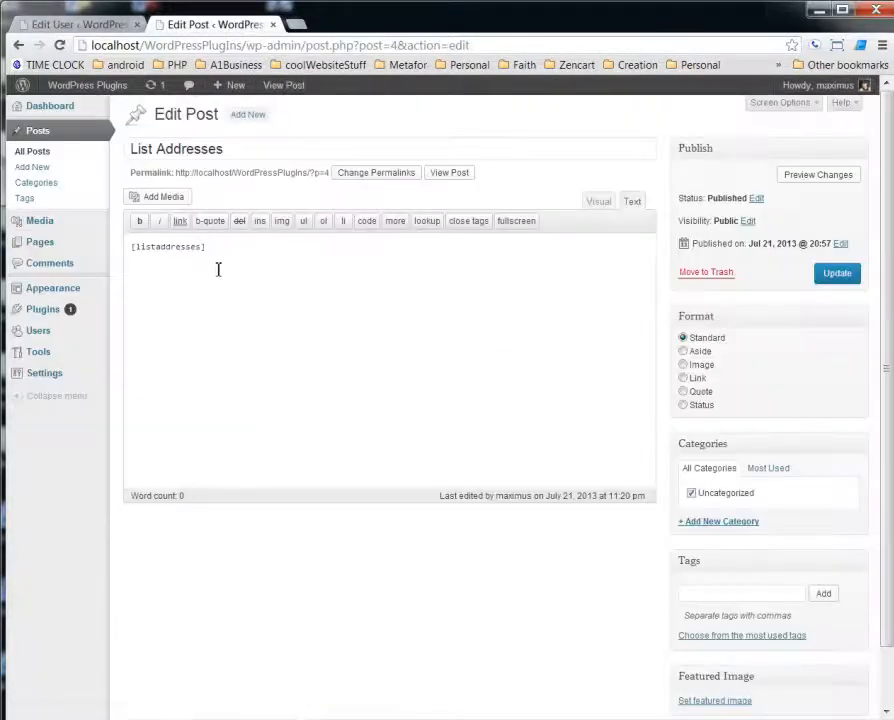
double_click(168, 246)
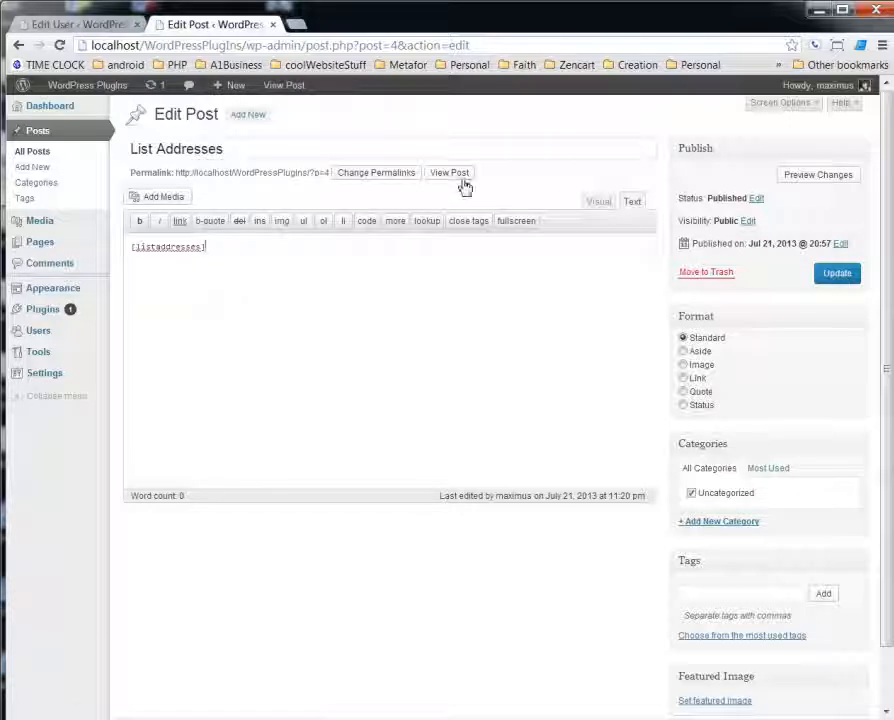
click(449, 172)
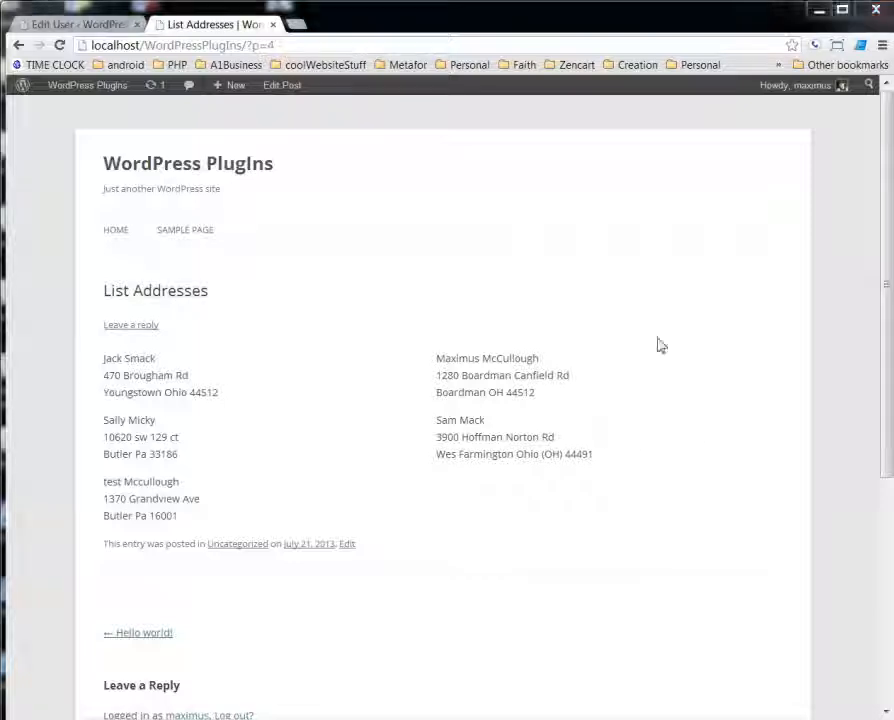
mouse_move(475, 310)
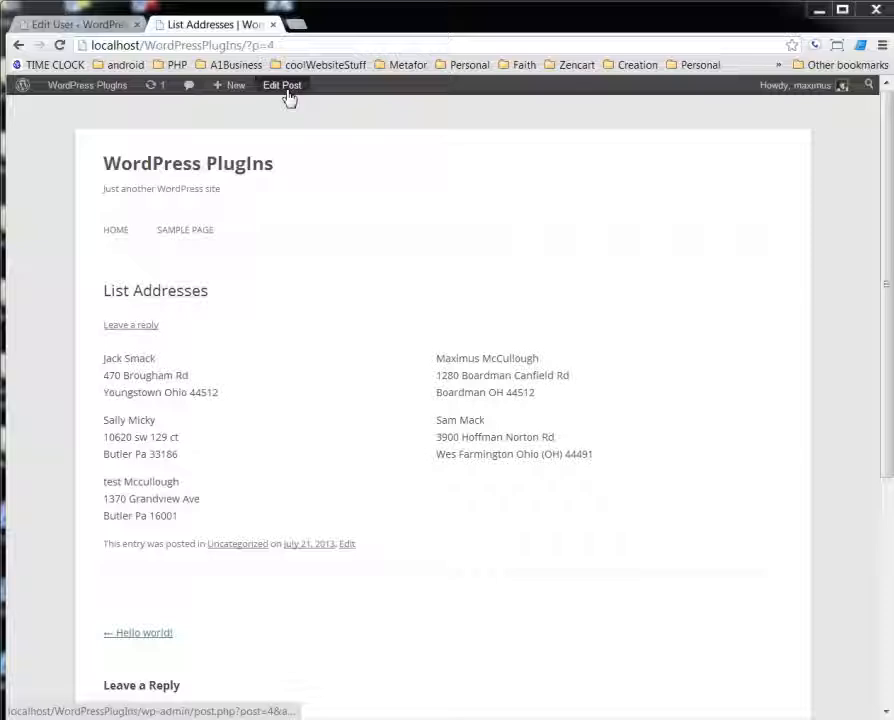
mouse_move(92, 370)
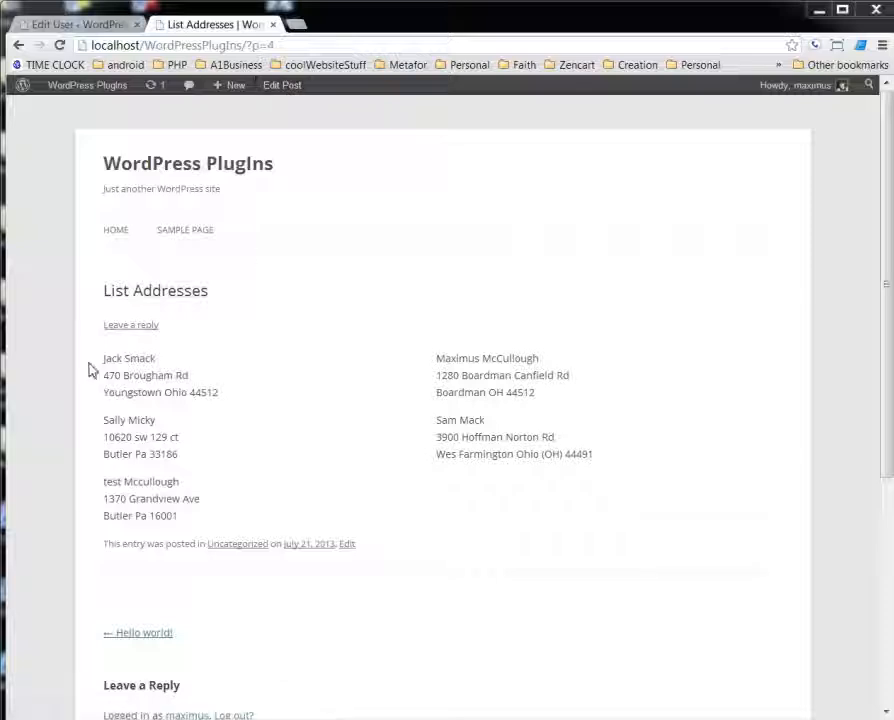
mouse_move(228, 232)
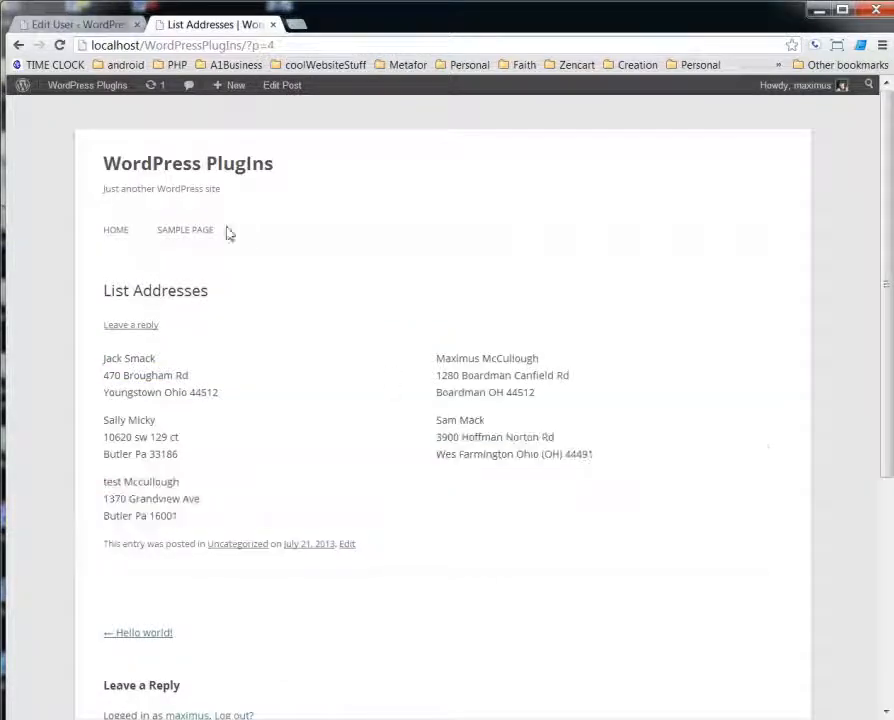
click(347, 543)
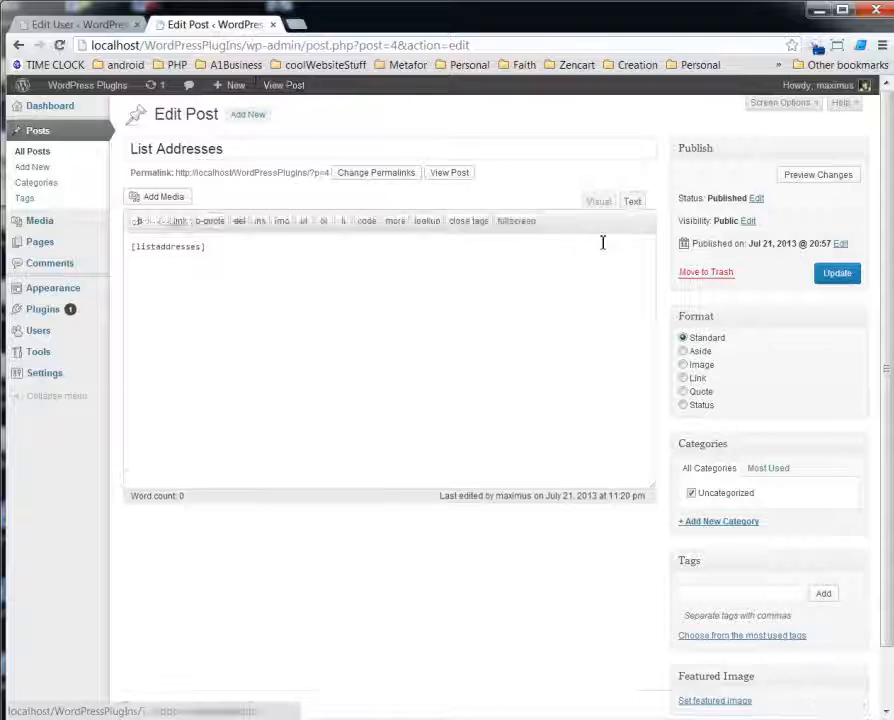
click(748, 221)
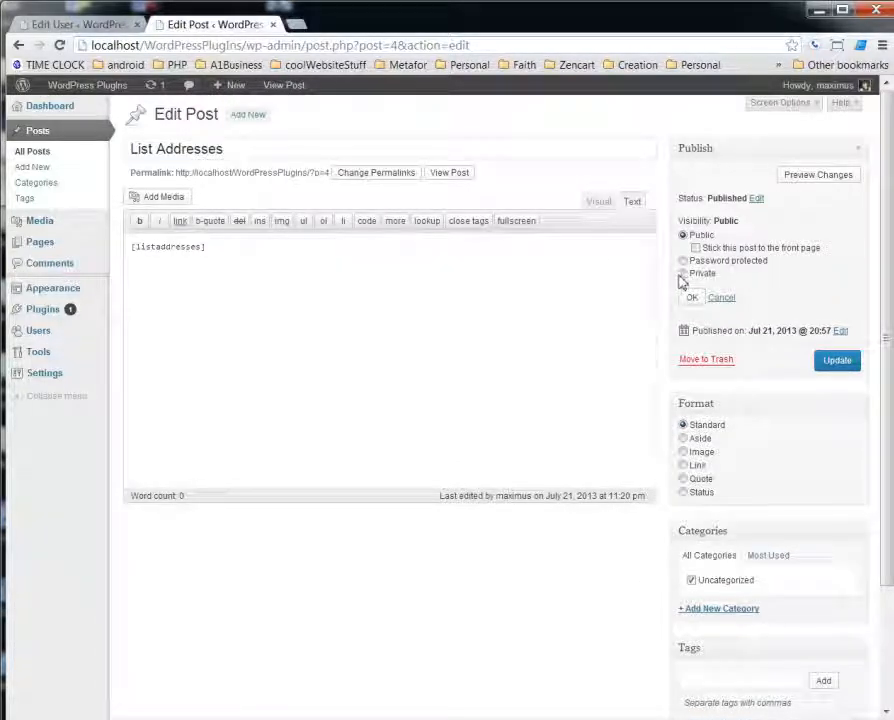
click(683, 247)
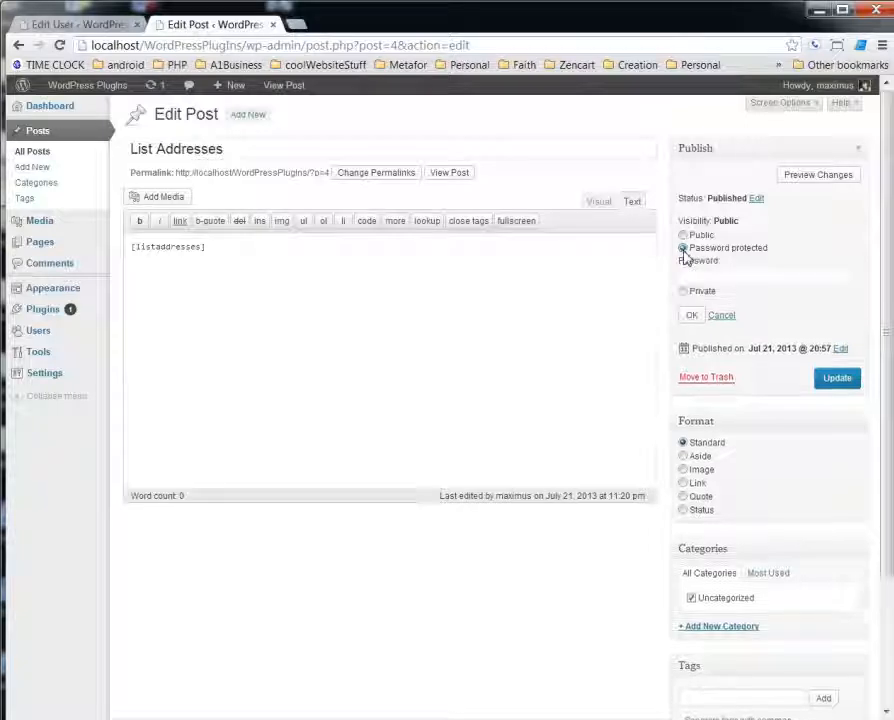
click(683, 248)
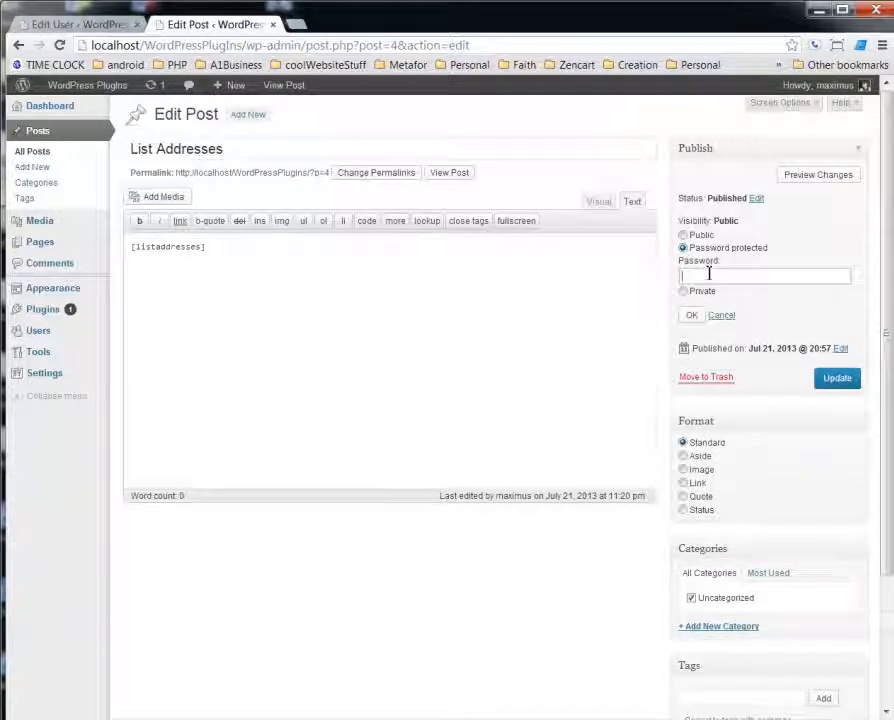
text(test)
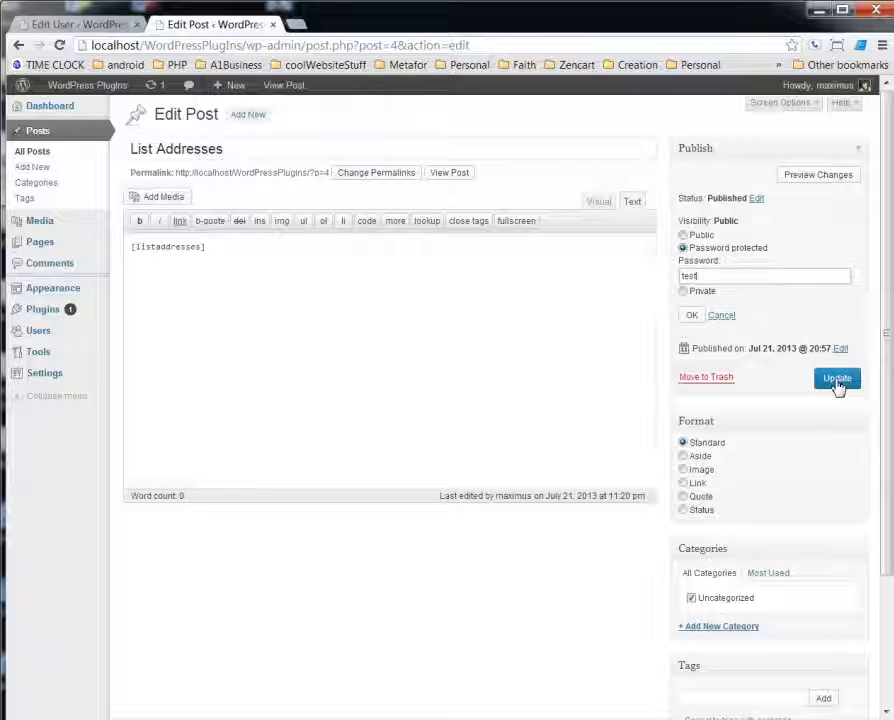
click(837, 381)
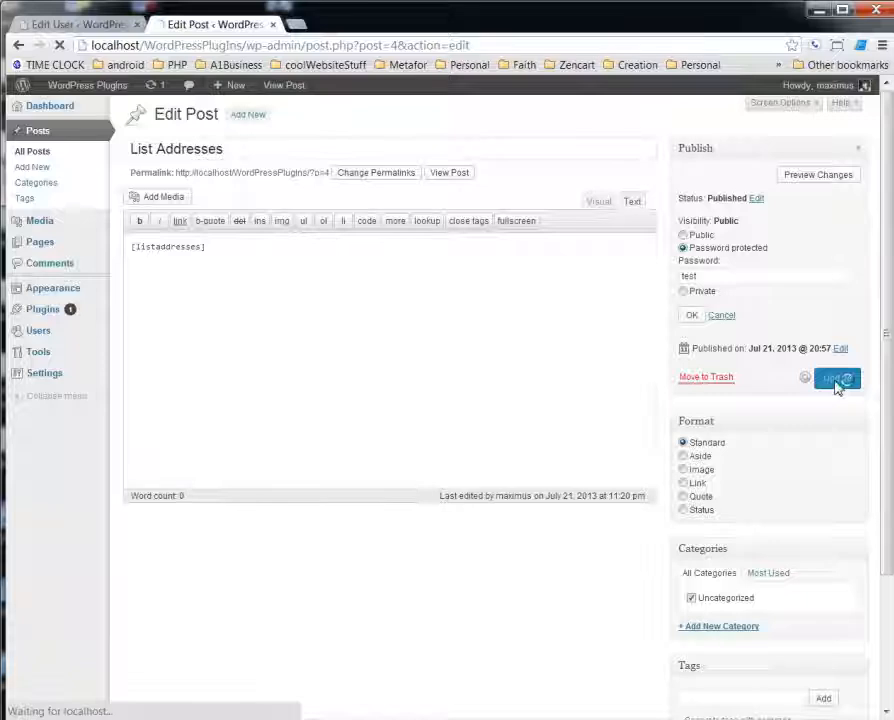
click(838, 378)
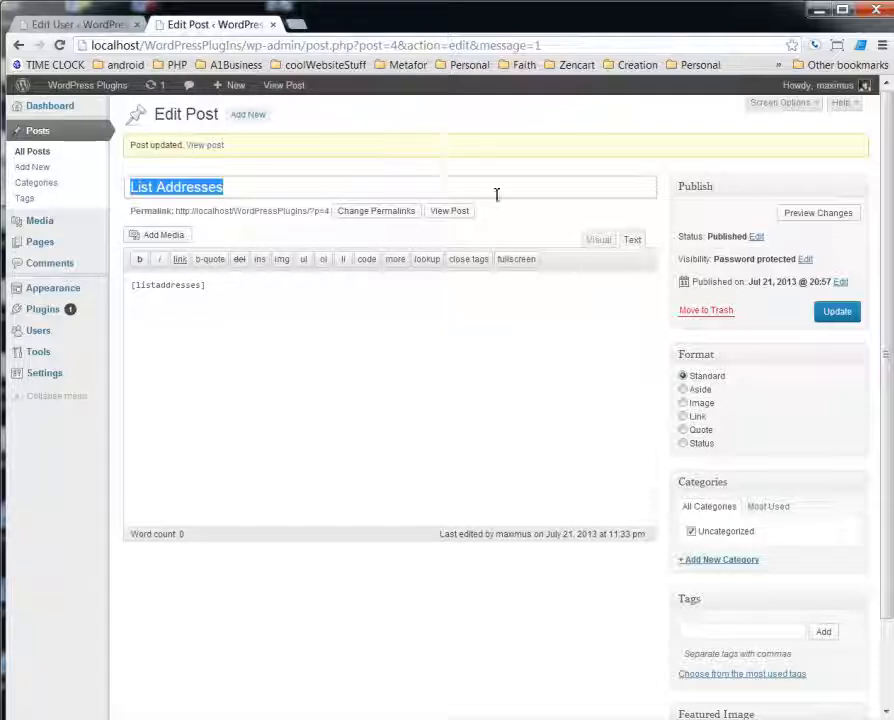
mouse_move(505, 597)
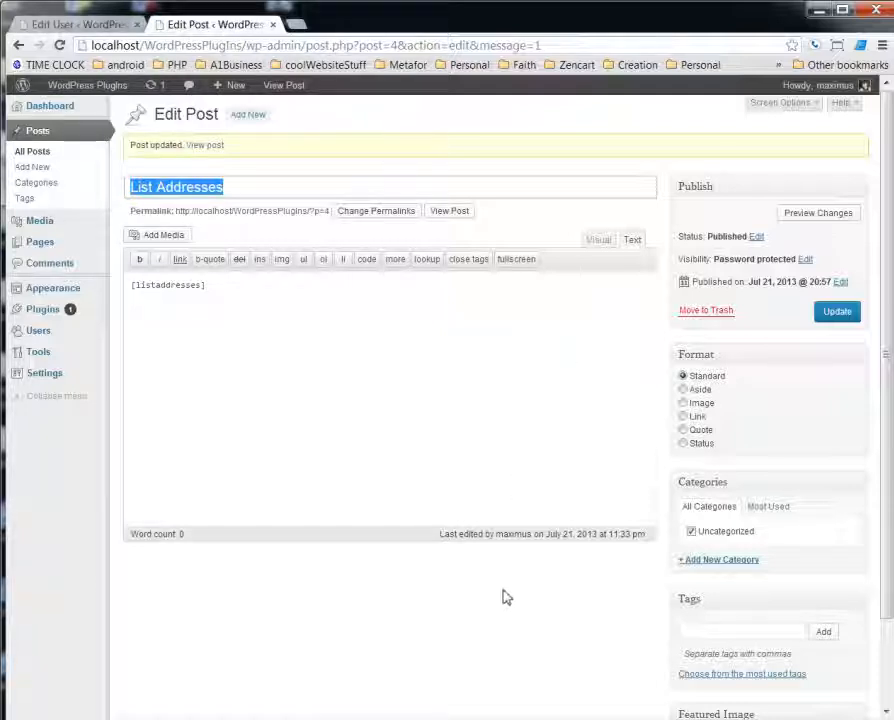